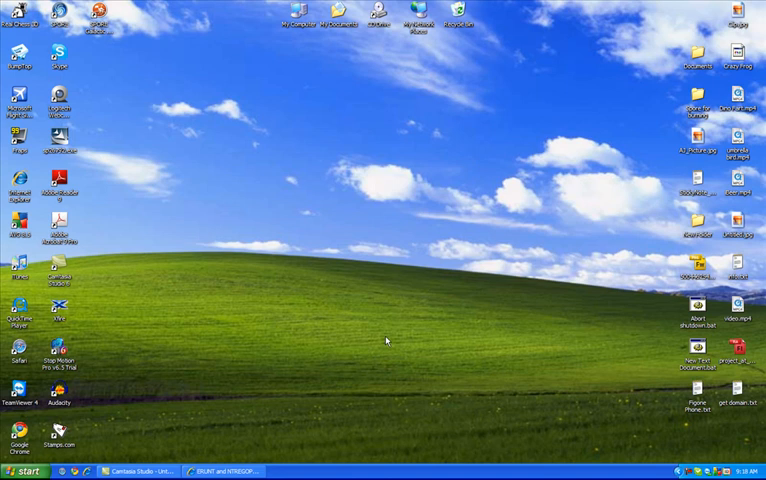
pyautogui.moveTo(386, 341)
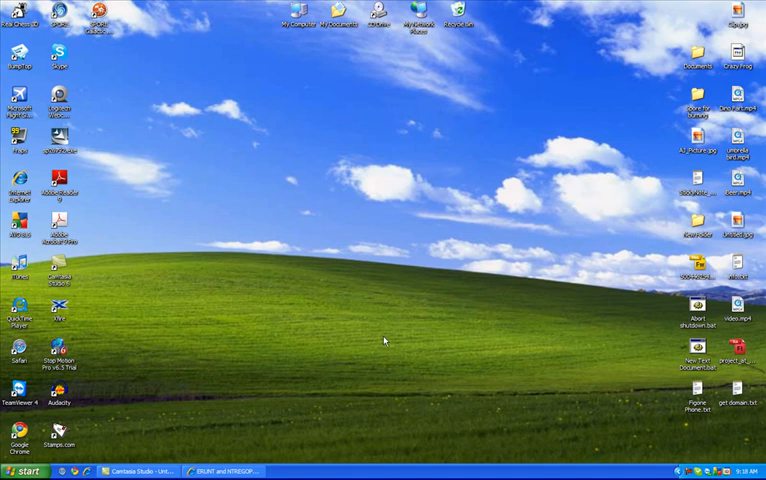
pyautogui.moveTo(370, 345)
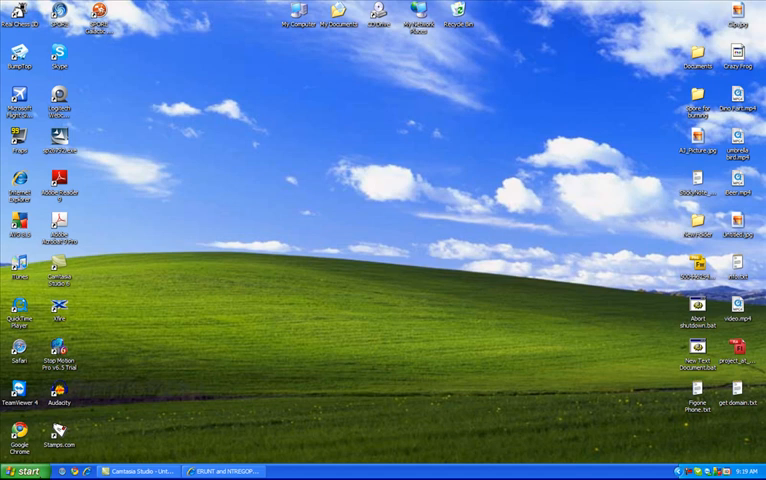
# Step: Bring up the Windows XP Start menu's program list
pyautogui.click(25, 471)
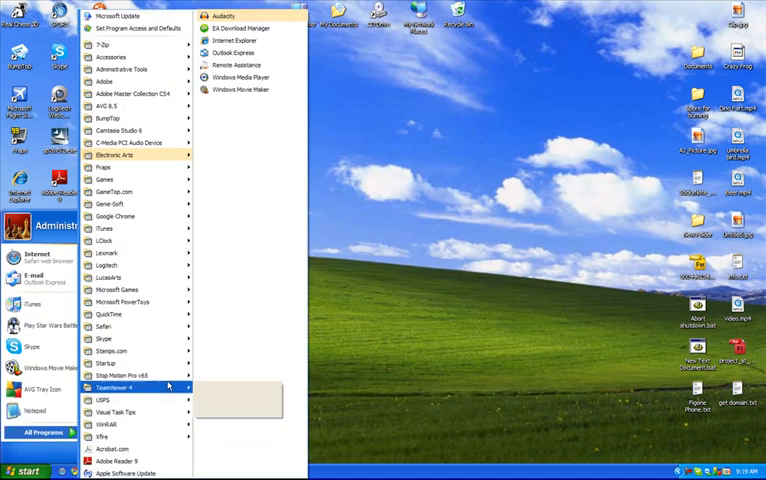
pyautogui.moveTo(108, 265)
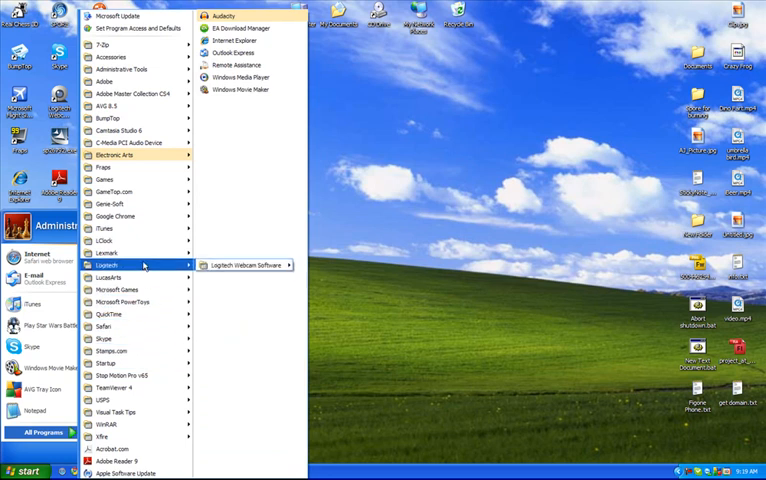
pyautogui.moveTo(120, 155)
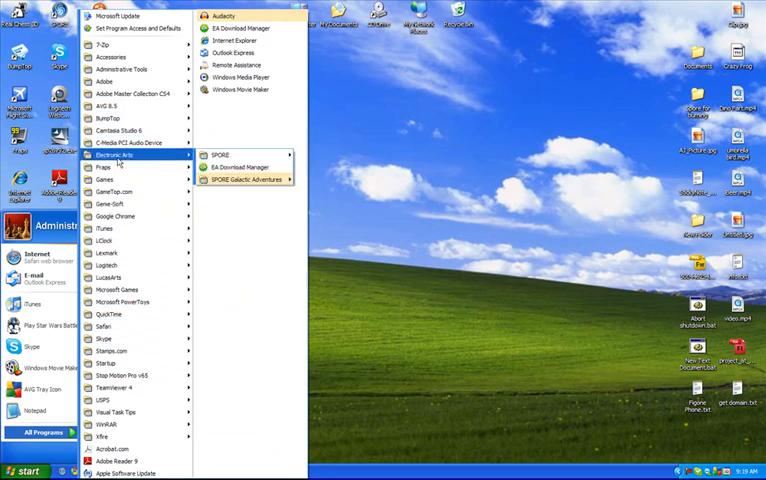
pyautogui.moveTo(120, 56)
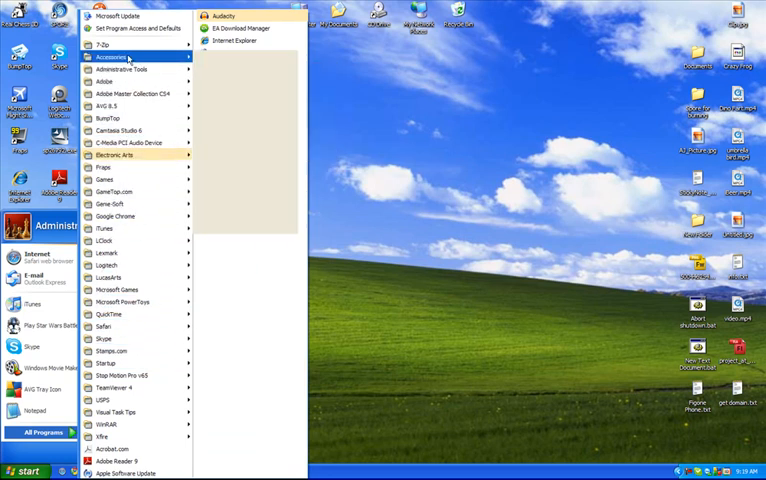
pyautogui.moveTo(230, 56)
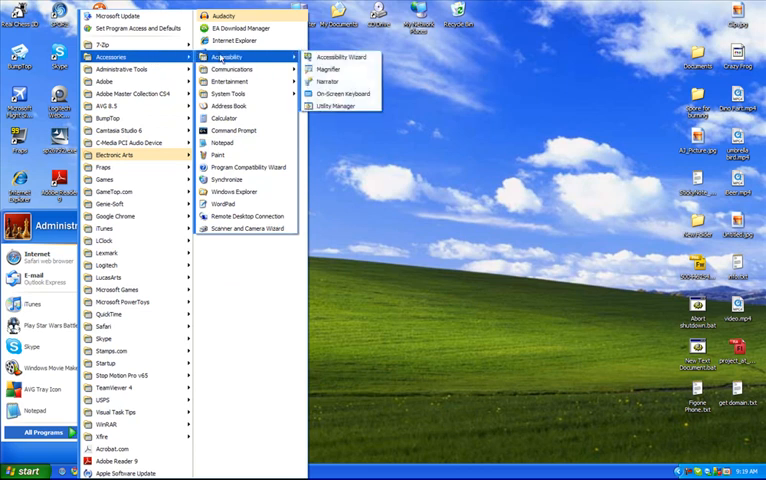
pyautogui.moveTo(230, 69)
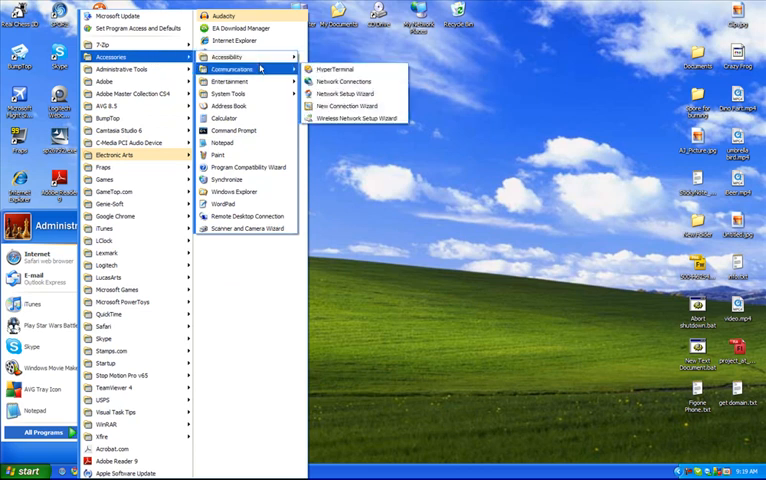
pyautogui.moveTo(240, 93)
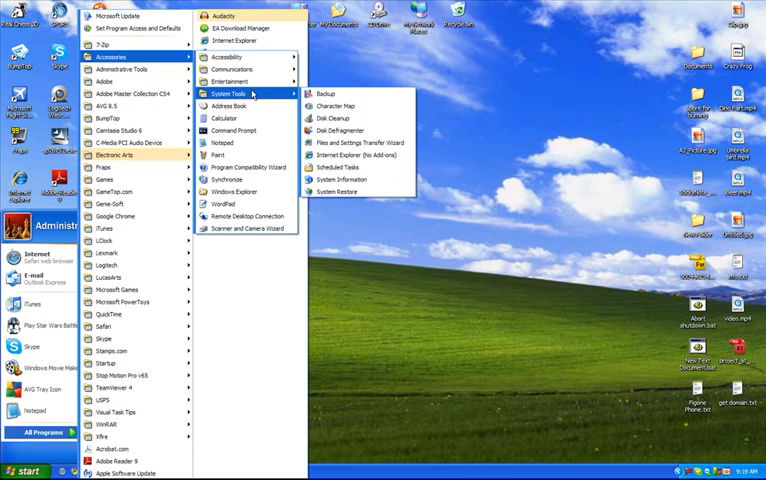
pyautogui.moveTo(350, 180)
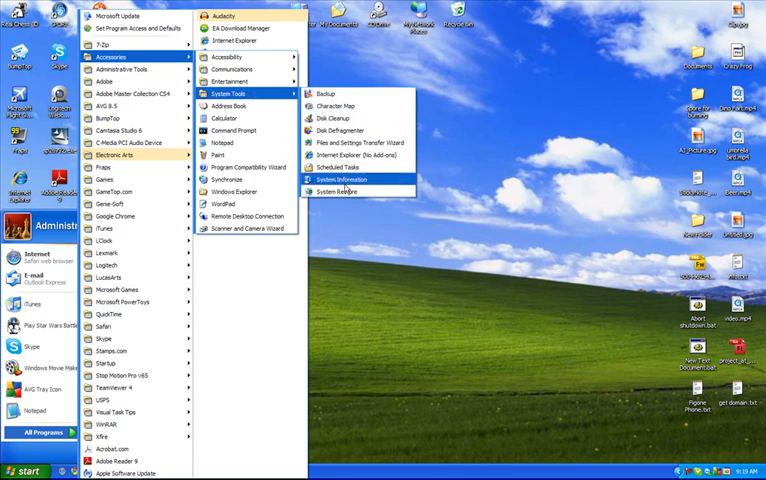
pyautogui.moveTo(340, 191)
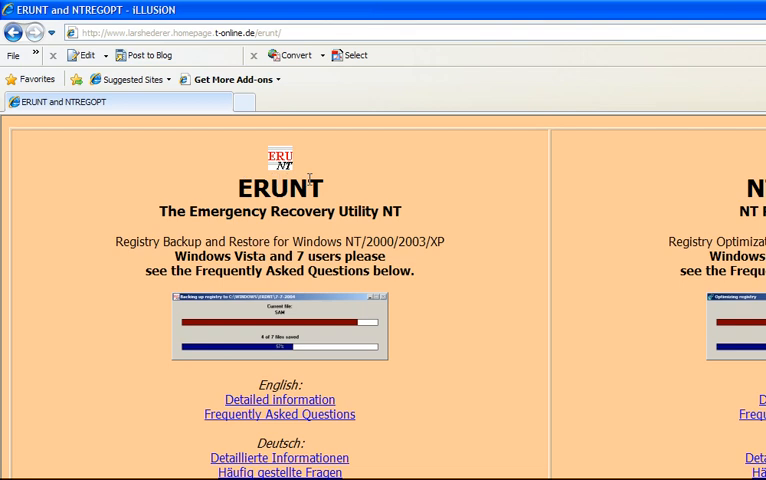
pyautogui.moveTo(455, 190)
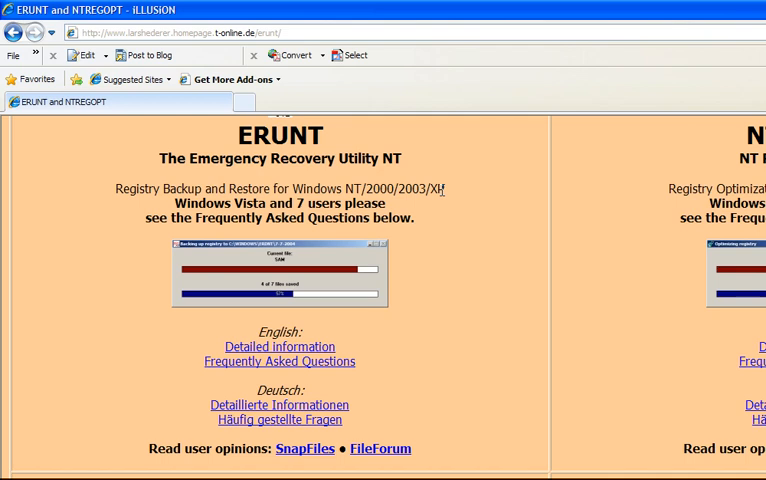
# Step: Download erunt-setup.exe via the Server 1 link under Download ERUNT
pyautogui.scroll(-3)
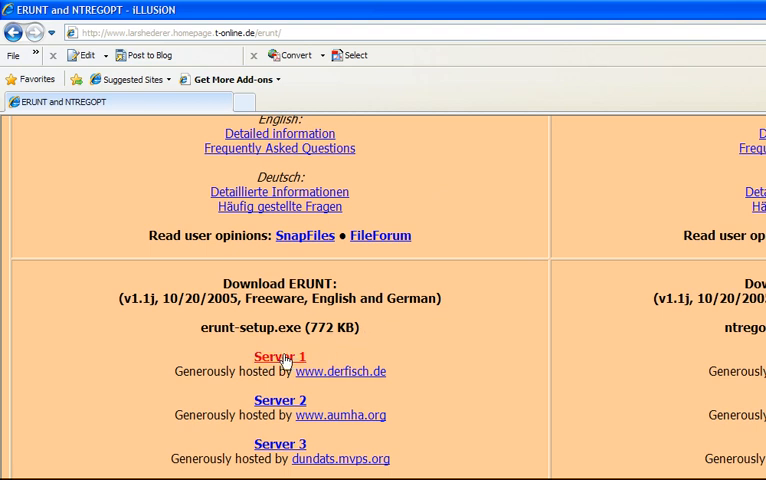
pyautogui.click(279, 357)
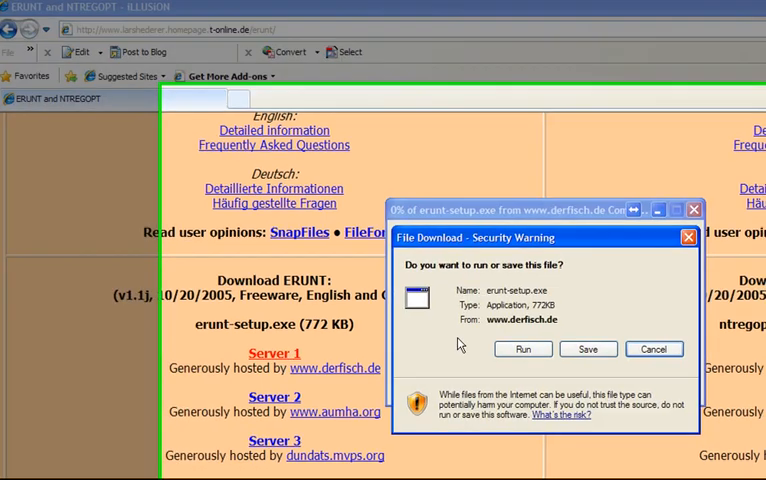
# Step: Run erunt-setup.exe from the security warning to open the ERUNT 1.1j Setup Wizard
pyautogui.click(523, 349)
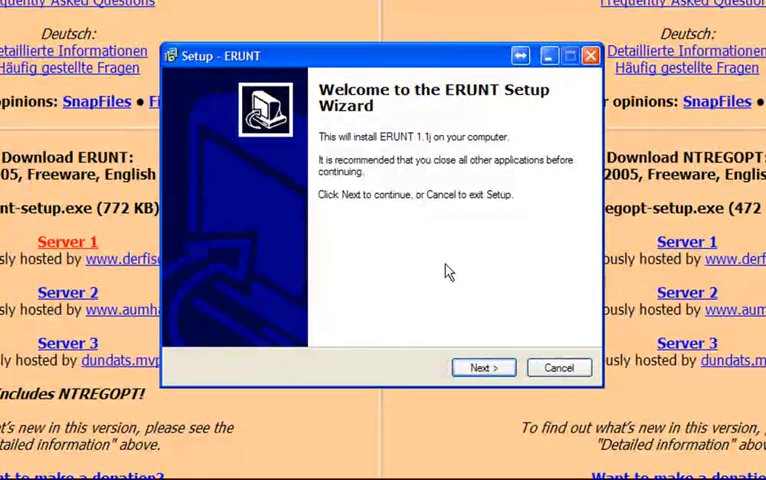
# Step: Accept default install and Start Menu folders, skip desktop icons, keep only a Quick Launch icon
pyautogui.click(483, 367)
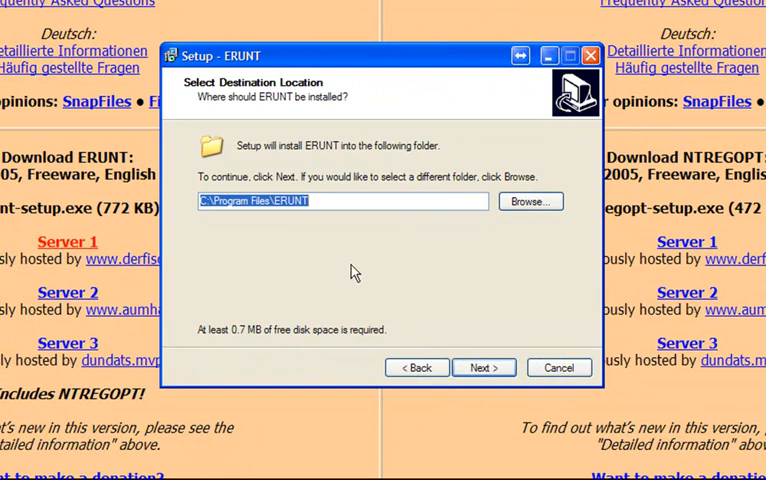
pyautogui.click(483, 367)
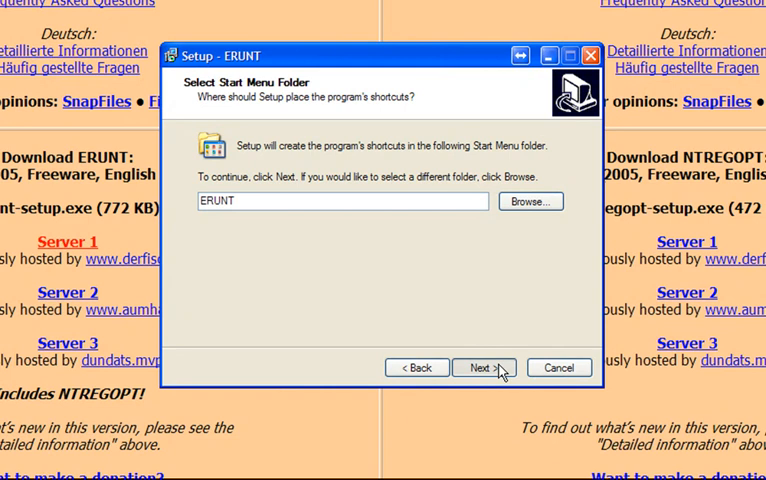
pyautogui.click(483, 367)
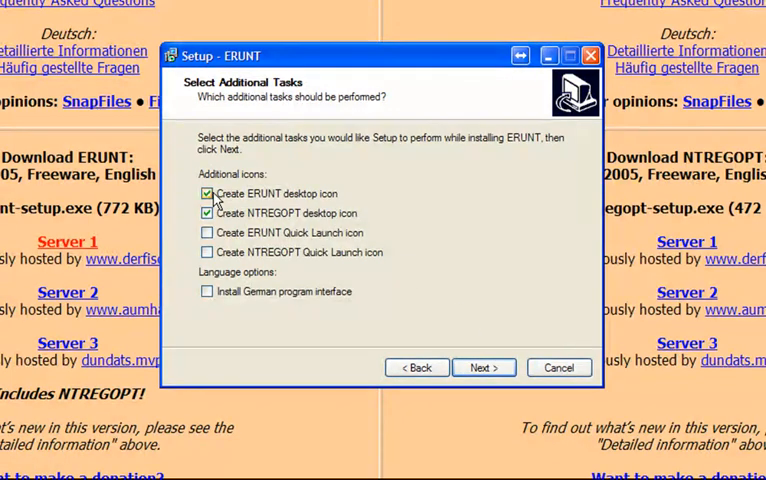
pyautogui.click(207, 193)
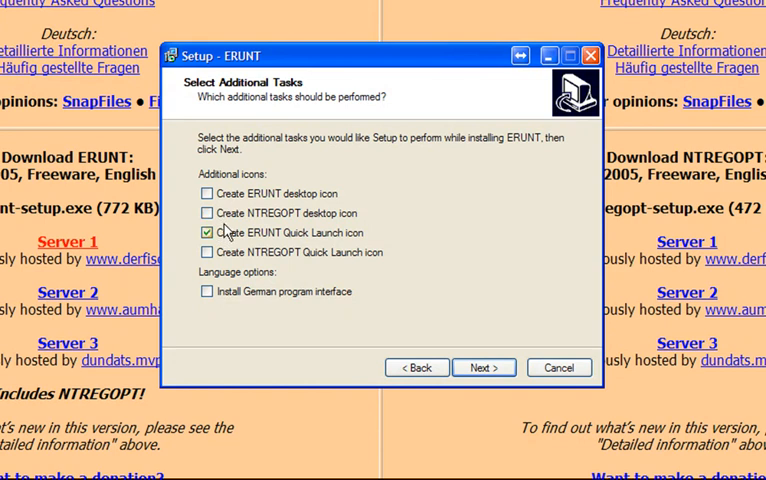
pyautogui.click(484, 367)
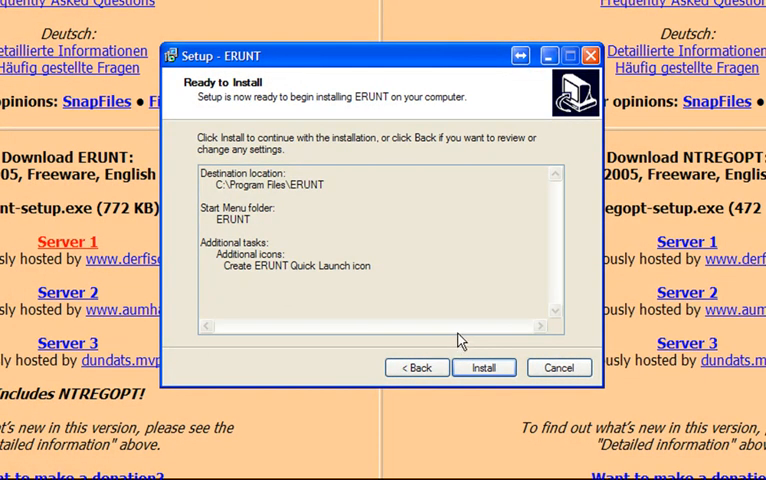
# Step: Install ERUNT and agree to create its Startup folder entry for automatic backups
pyautogui.click(483, 367)
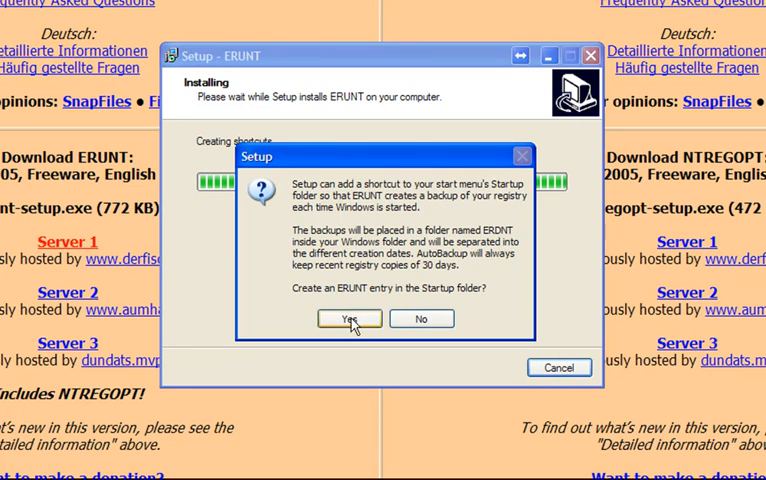
pyautogui.click(348, 318)
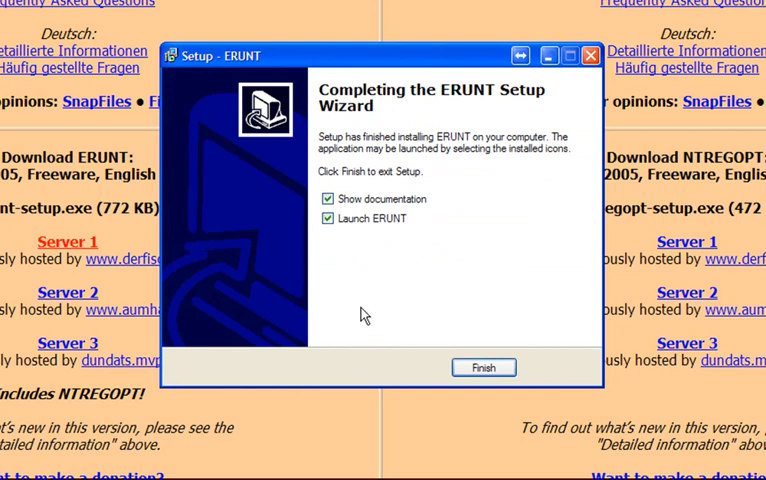
# Step: Finish ERUNT Setup with Show documentation and Launch ERUNT unchecked
pyautogui.click(327, 198)
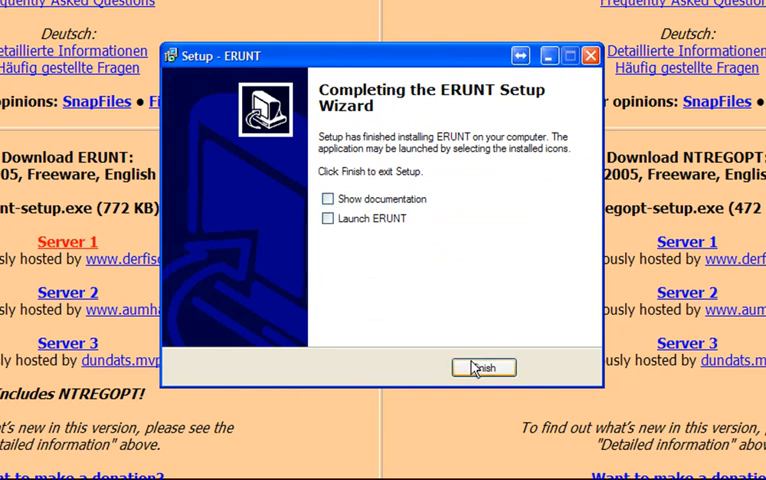
pyautogui.click(483, 367)
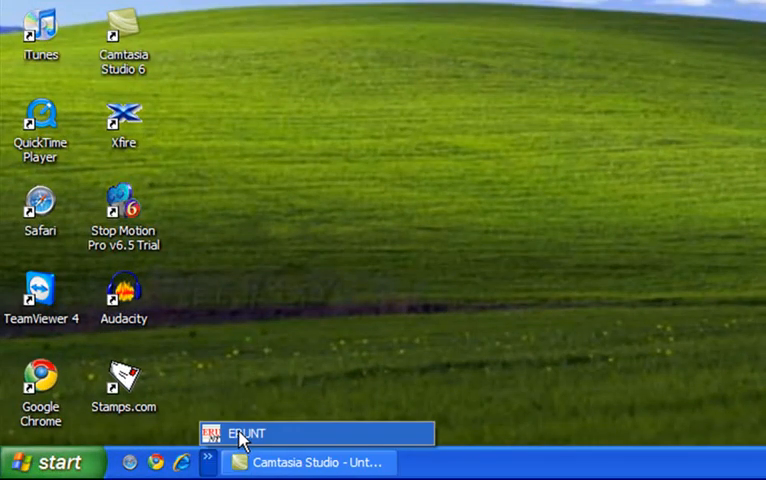
pyautogui.moveTo(139, 463)
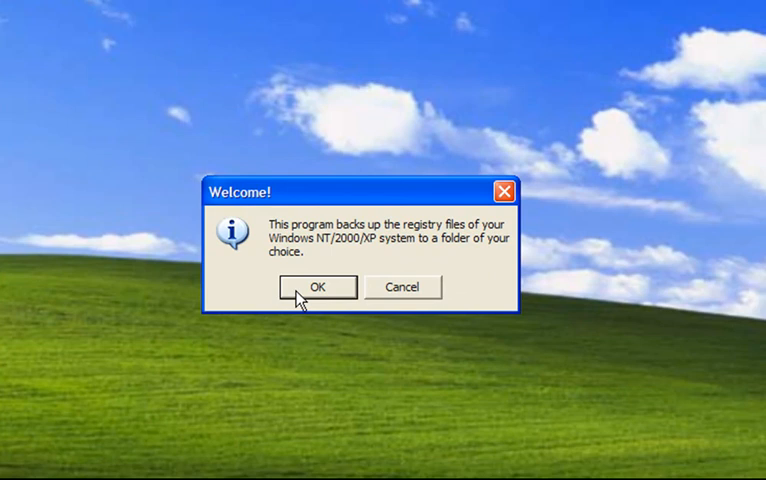
# Step: Back up system and current user registries to a new C:\WINDOWS\ERDNT\11-16-2009 folder
pyautogui.click(318, 287)
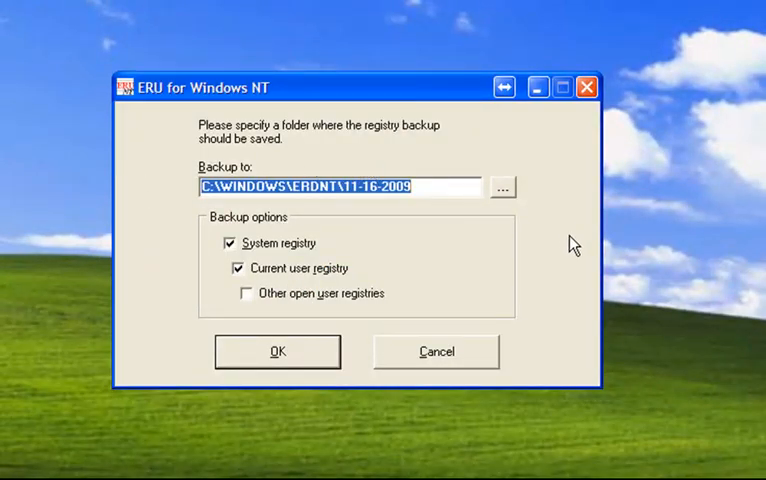
pyautogui.moveTo(335, 262)
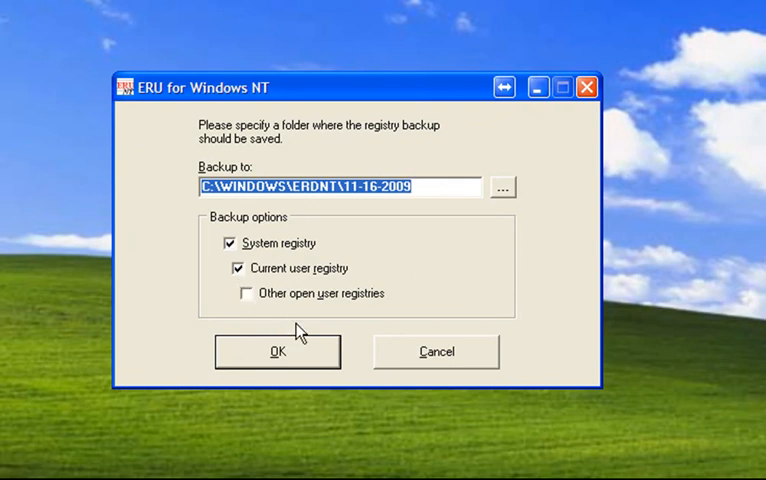
pyautogui.click(277, 351)
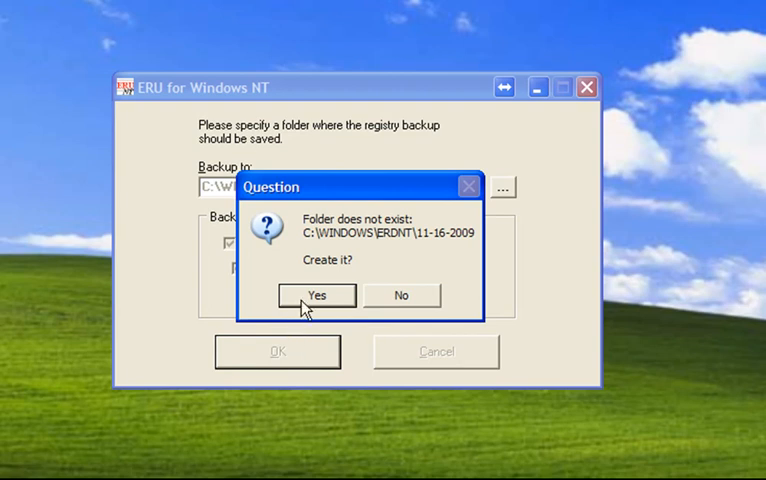
pyautogui.click(316, 295)
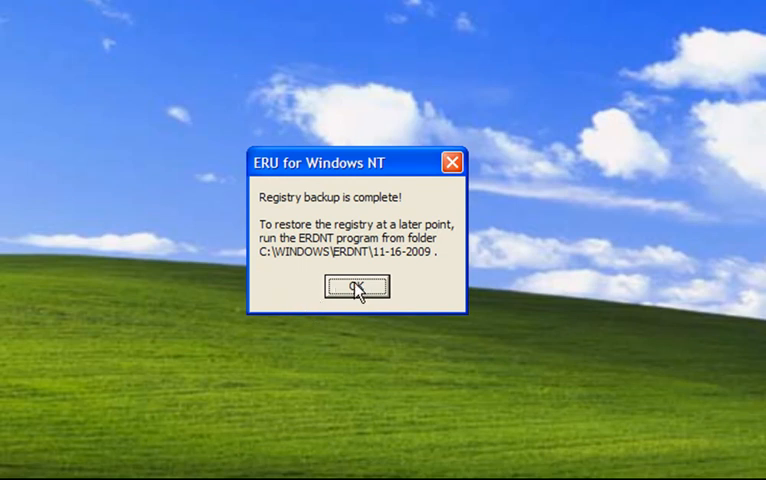
pyautogui.moveTo(302, 258)
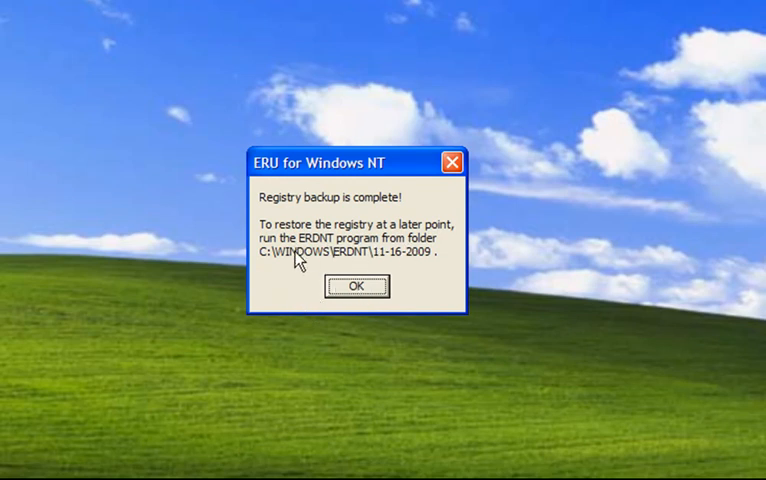
pyautogui.moveTo(440, 260)
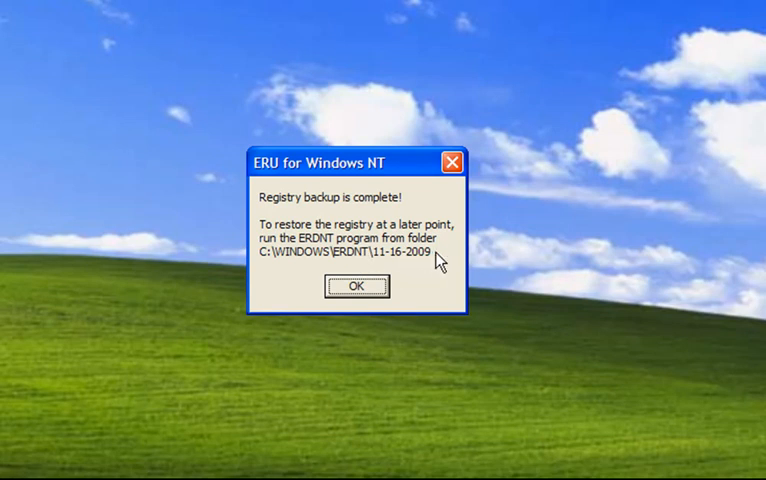
pyautogui.click(355, 286)
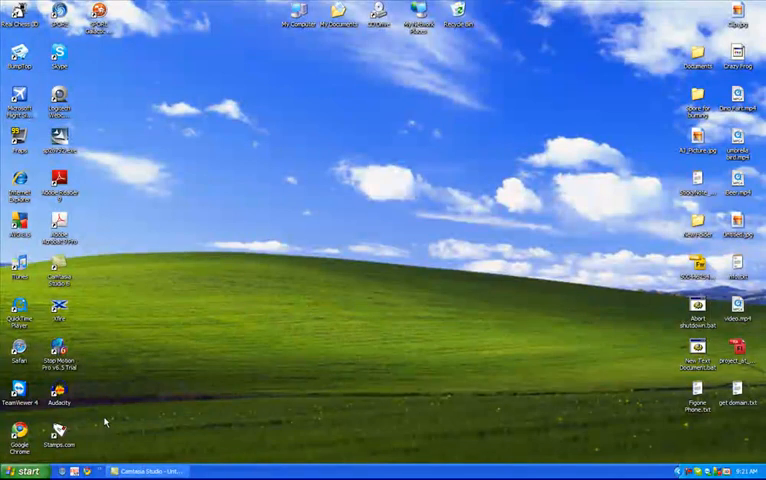
pyautogui.moveTo(288, 190)
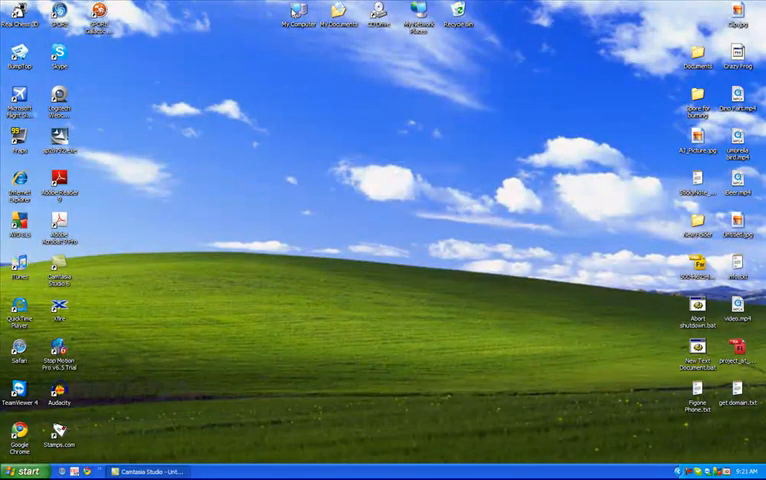
# Step: Open My Computer and browse to Local Disk (C:) in Windows Explorer
pyautogui.doubleClick(9, 18)
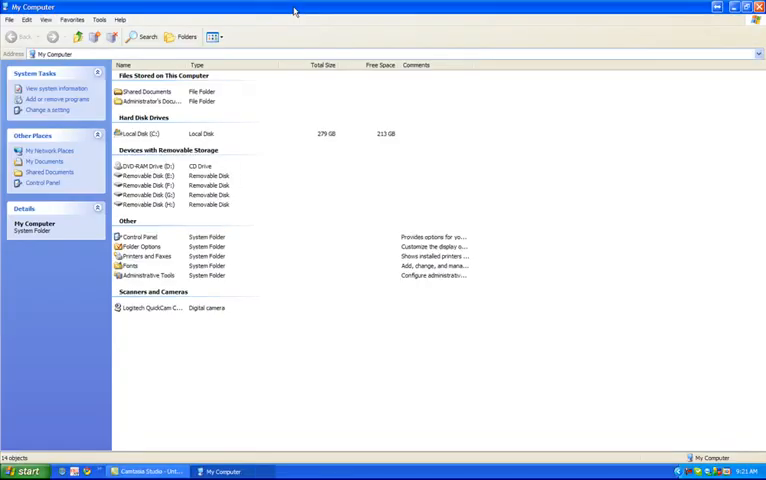
pyautogui.moveTo(135, 397)
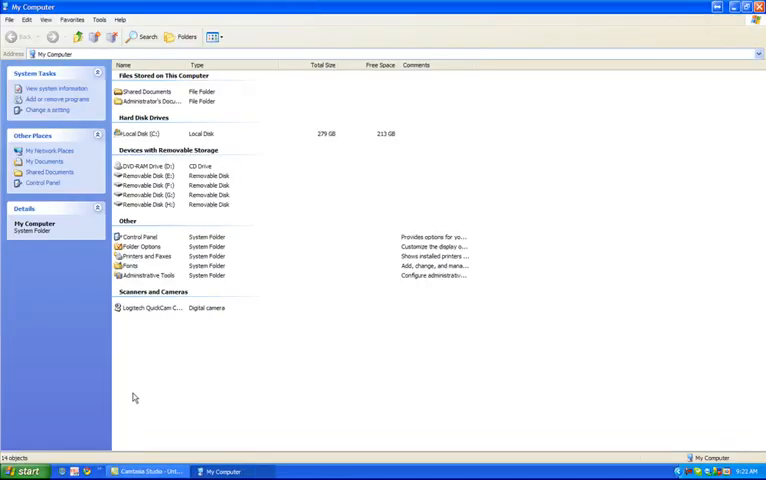
pyautogui.click(25, 470)
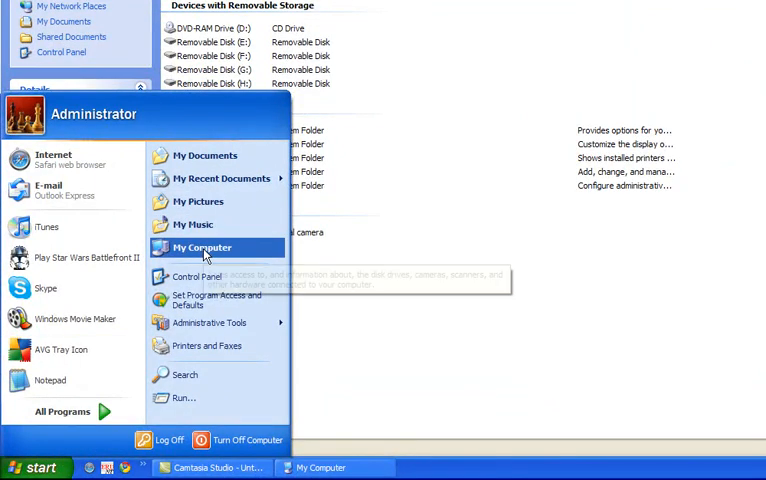
pyautogui.click(201, 247)
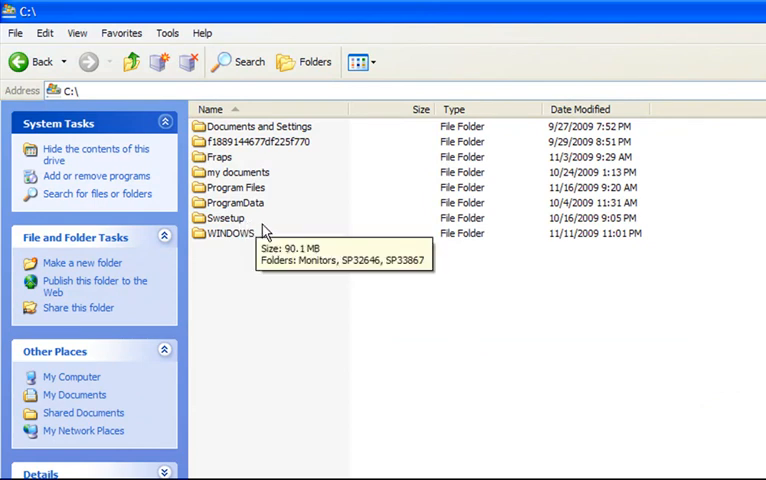
# Step: Navigate to C:\WINDOWS\ERDNT\11-16-2009 and launch ERDNT.EXE
pyautogui.doubleClick(228, 233)
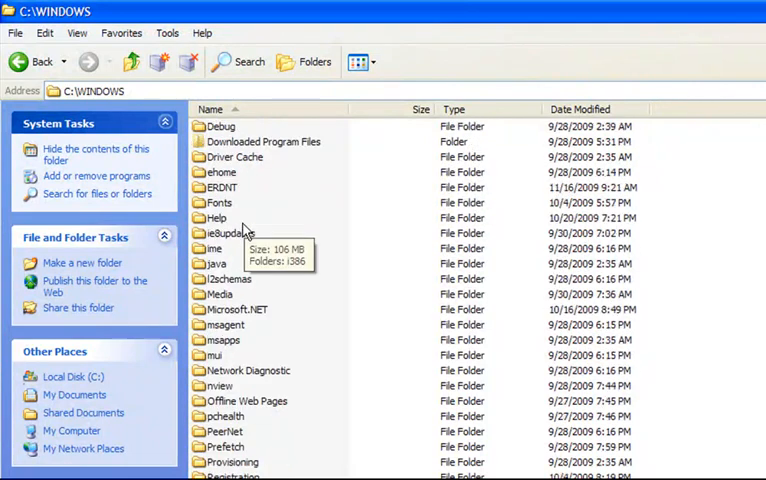
pyautogui.moveTo(227, 202)
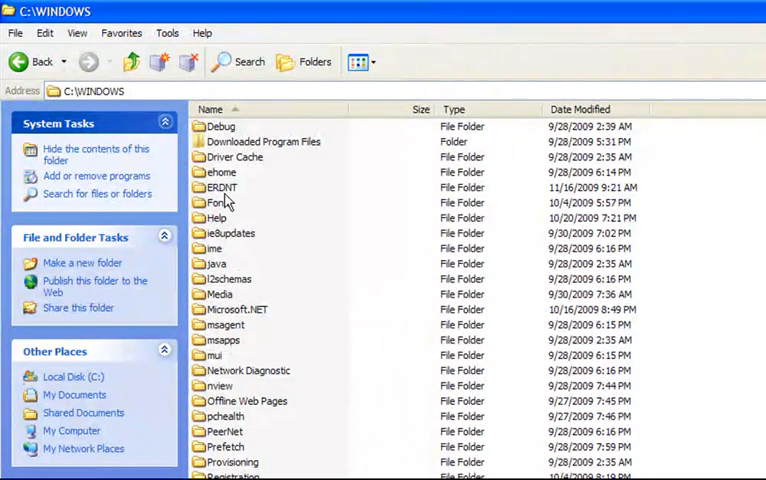
pyautogui.doubleClick(221, 187)
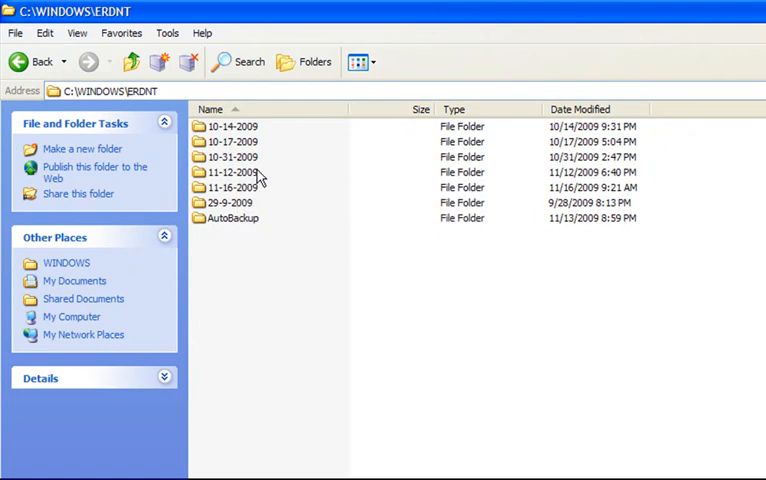
pyautogui.moveTo(238, 210)
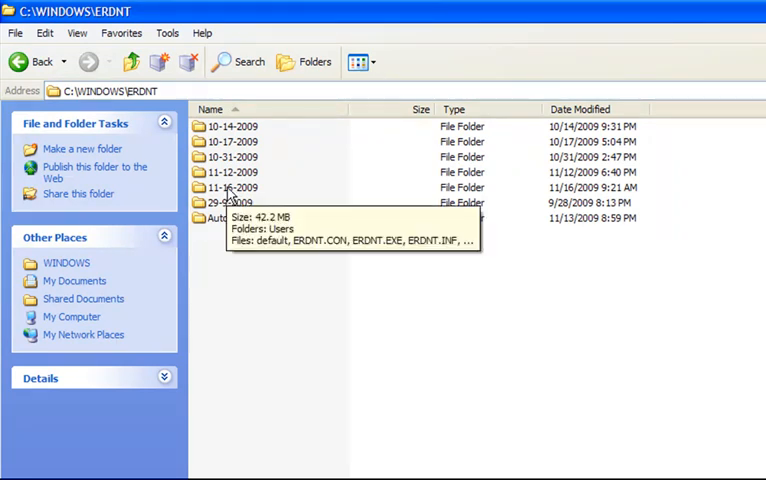
pyautogui.doubleClick(232, 187)
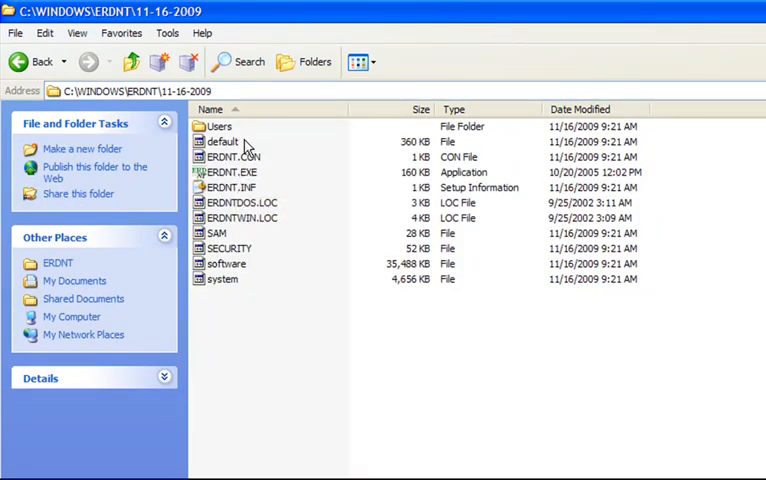
pyautogui.click(231, 172)
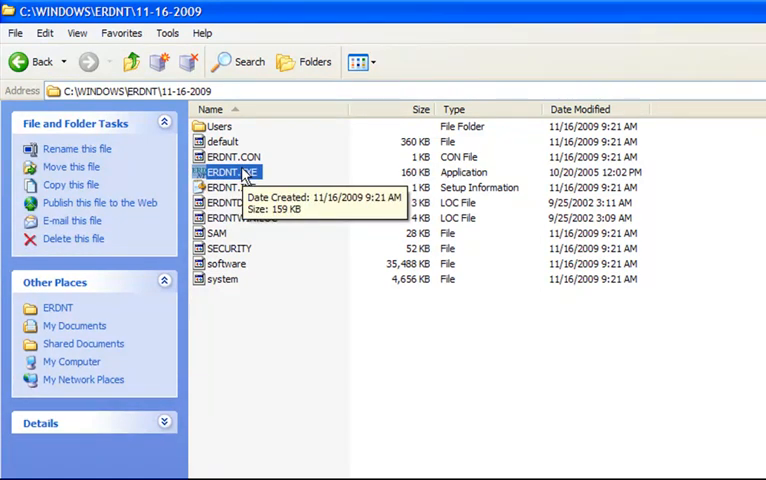
pyautogui.doubleClick(232, 172)
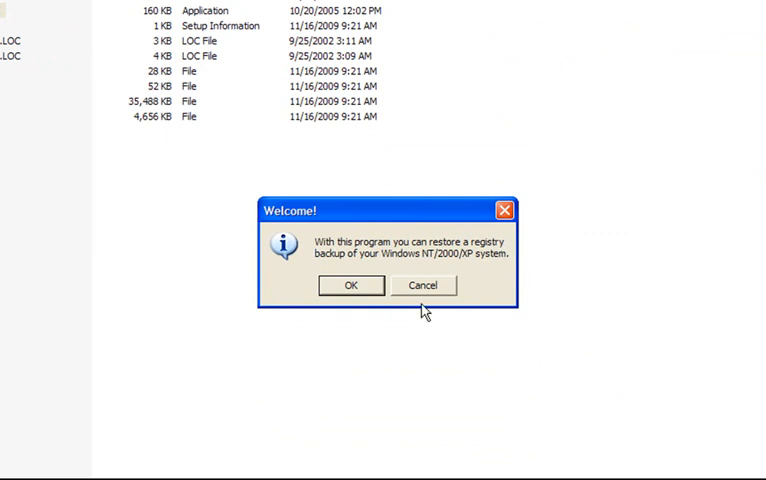
pyautogui.moveTo(340, 305)
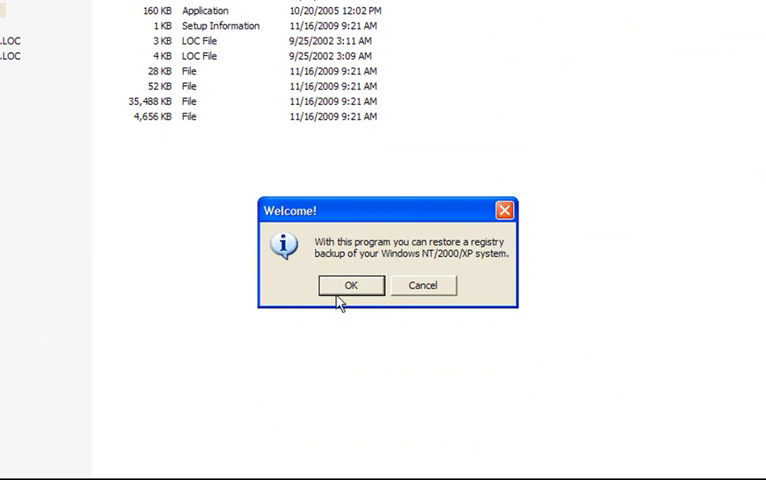
# Step: Restore system and user registry from the 11/16/2009 backup, declining an immediate reboot
pyautogui.click(350, 285)
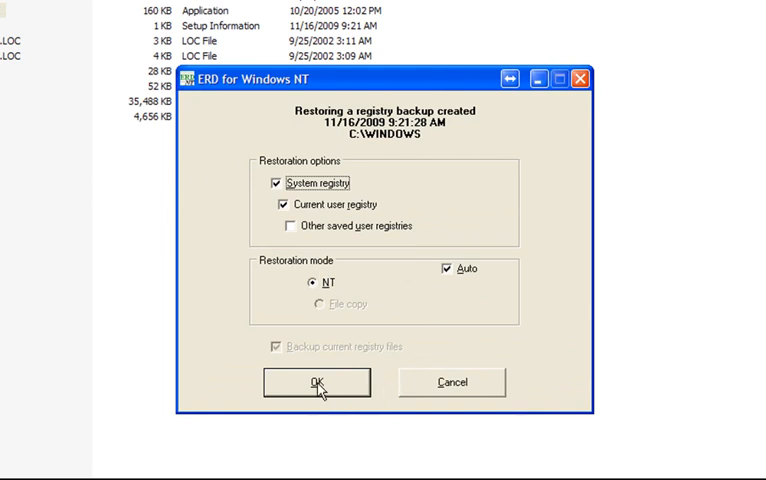
pyautogui.click(317, 382)
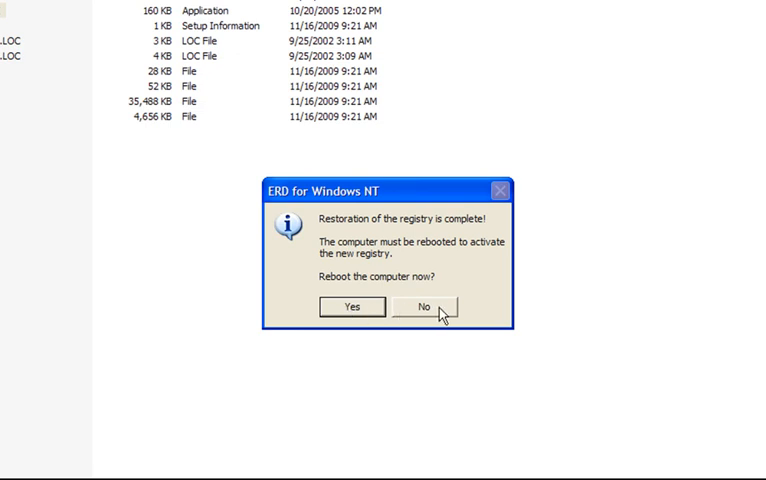
pyautogui.click(422, 306)
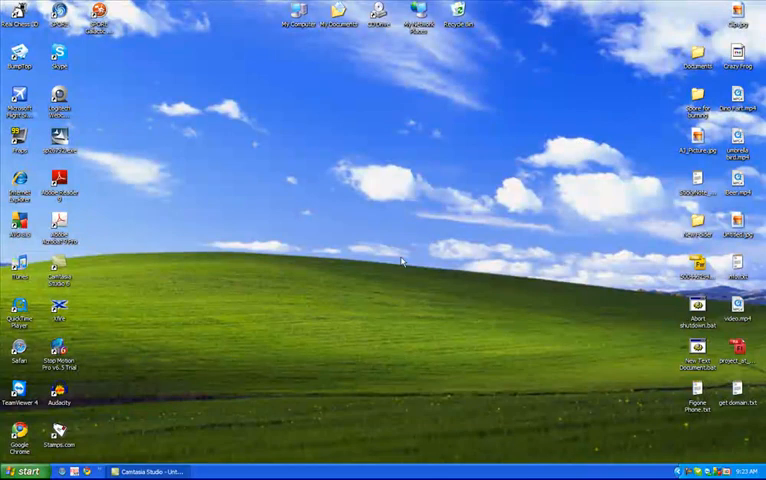
pyautogui.moveTo(338, 315)
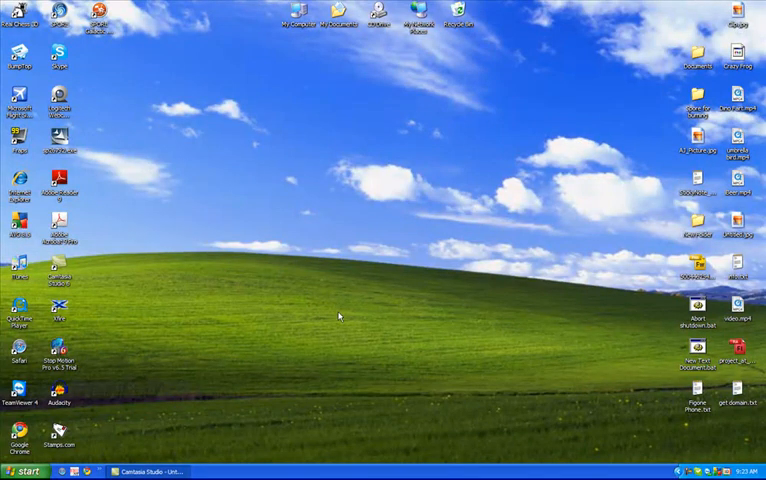